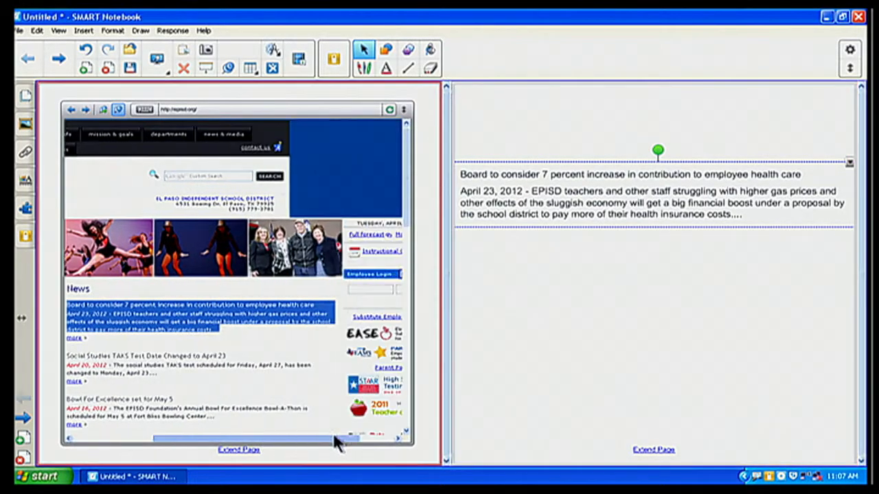
pyautogui.moveTo(337, 442)
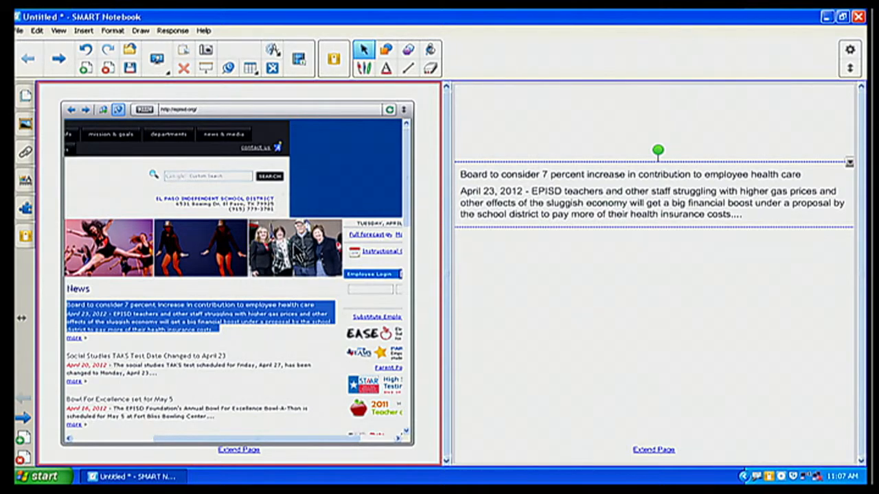